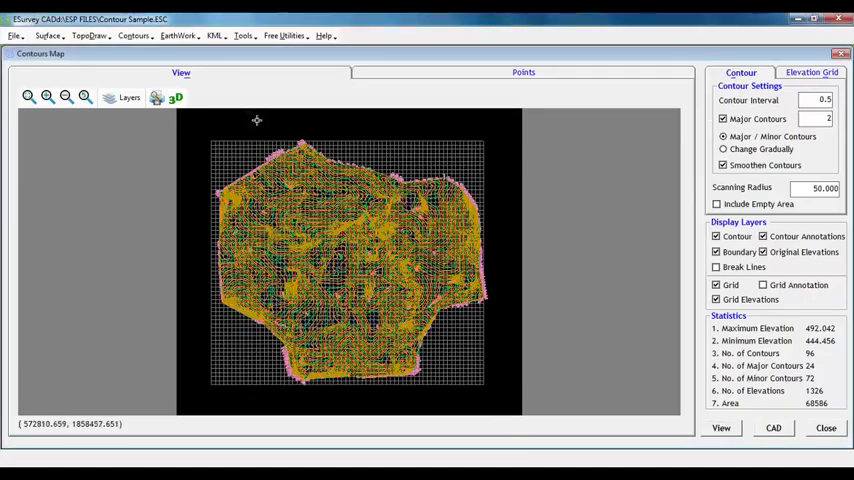
Compute the per-elevation contour area, difference volume and cumulative volume table from the Contour menu.
{"action": "left_click", "coordinate": [132, 36]}
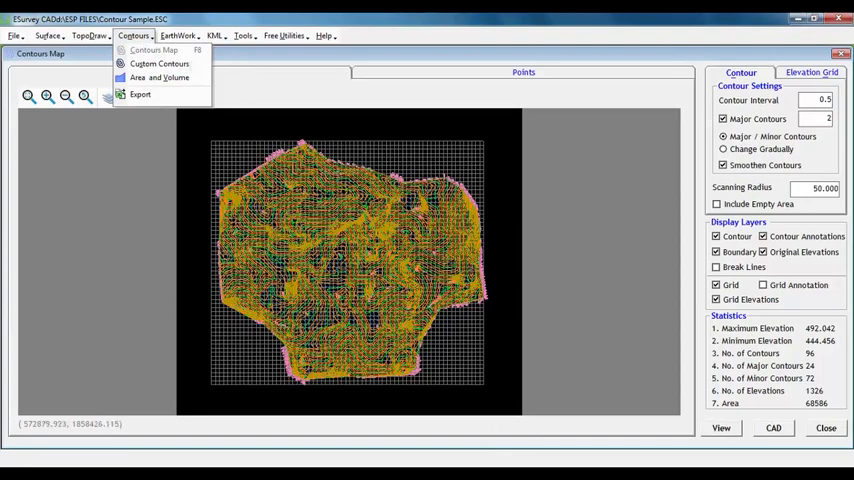
{"action": "mouse_move", "coordinate": [160, 76]}
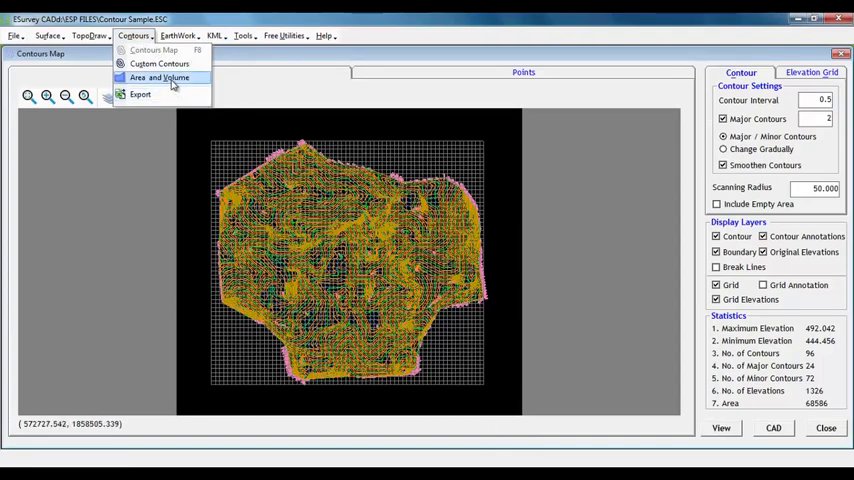
{"action": "left_click", "coordinate": [158, 76]}
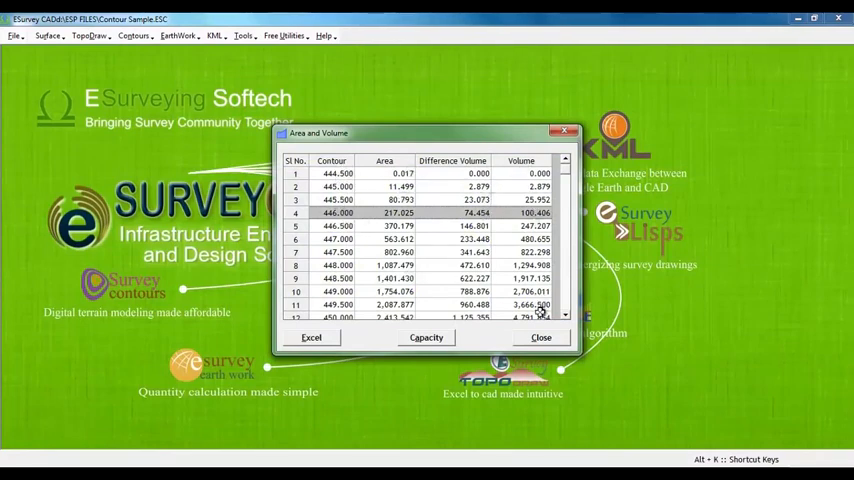
{"action": "mouse_move", "coordinate": [366, 218]}
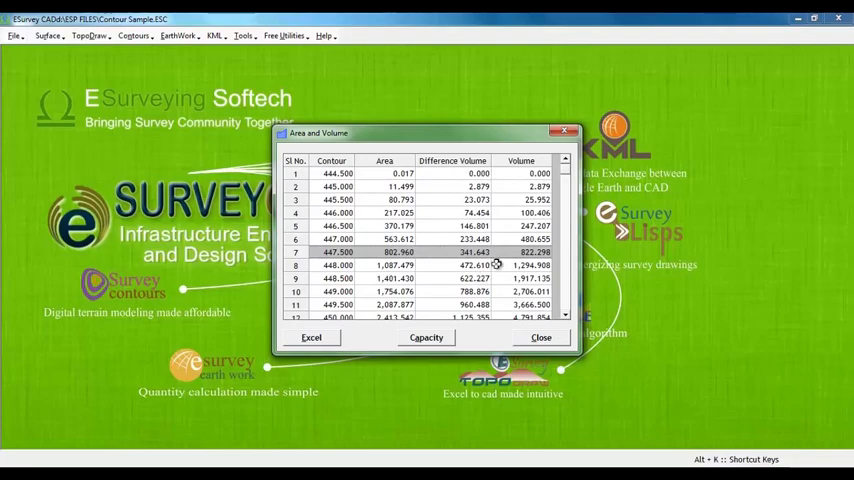
{"action": "left_click", "coordinate": [540, 336]}
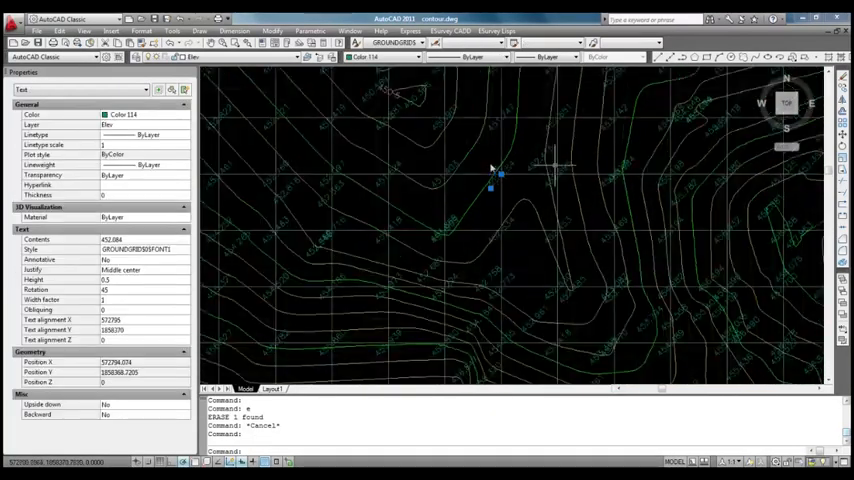
Zoom to extents (ZE) so the whole contoured site and elevation grid show at once.
{"action": "type", "text": "ze"}
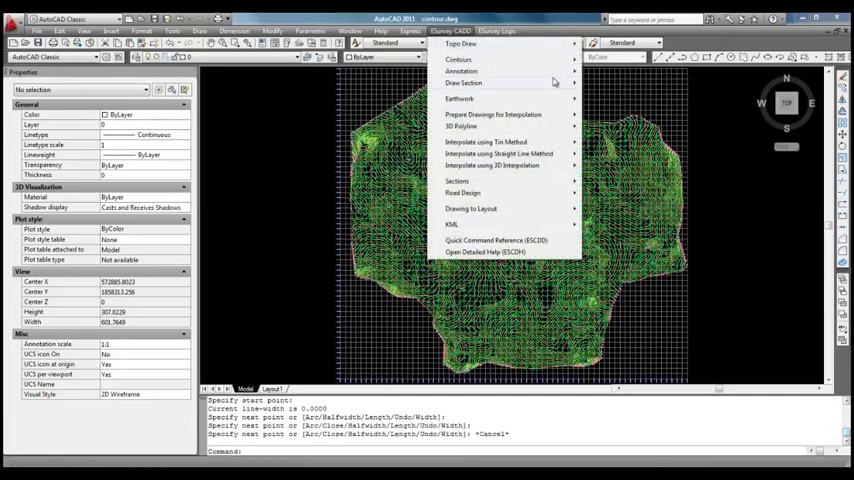
{"action": "mouse_move", "coordinate": [464, 84]}
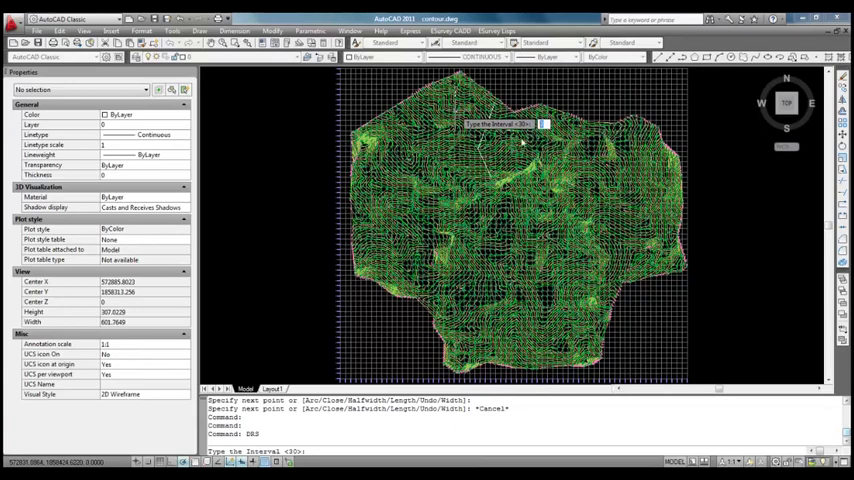
{"action": "mouse_move", "coordinate": [564, 124]}
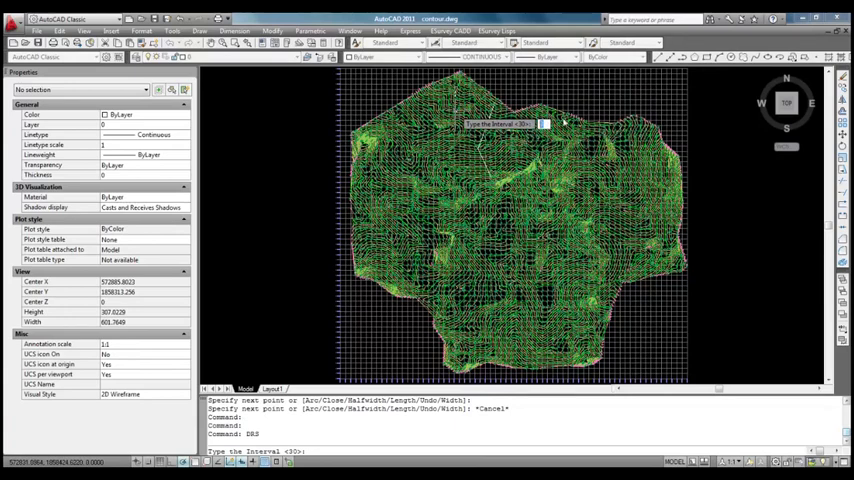
Generate the ground section along the alignment polyline with an interpolation interval of 3.
{"action": "type", "text": "3"}
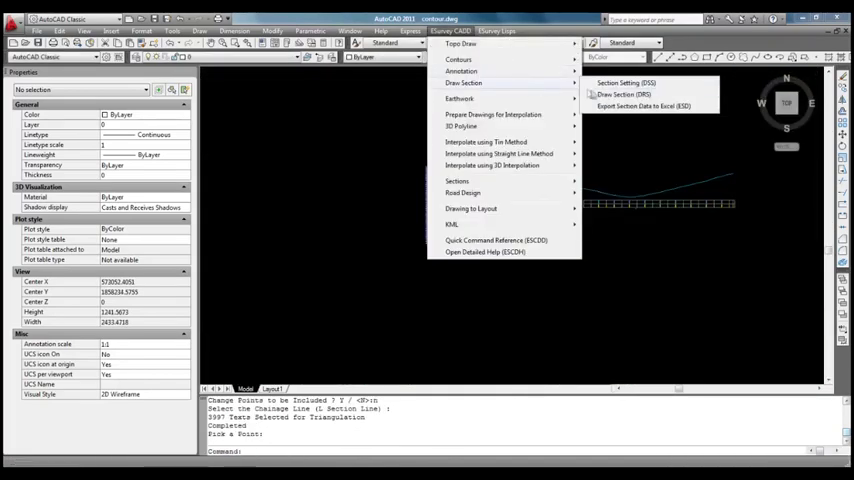
Review the Section Setting dialog, then show the break-line contour surface as a 3D wireframe.
{"action": "left_click", "coordinate": [626, 84]}
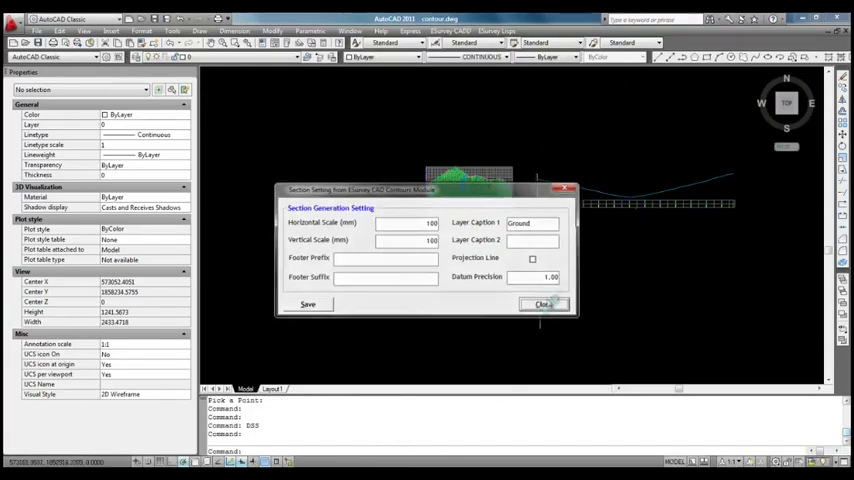
{"action": "left_click", "coordinate": [544, 304]}
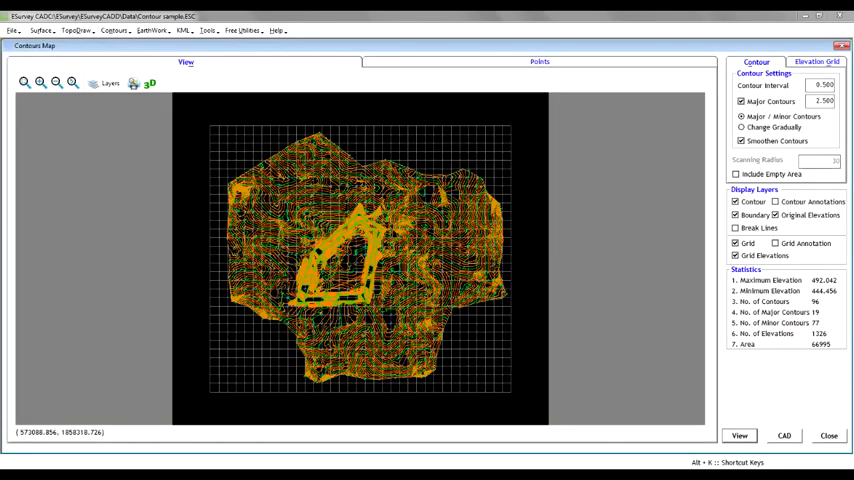
{"action": "left_click", "coordinate": [148, 84]}
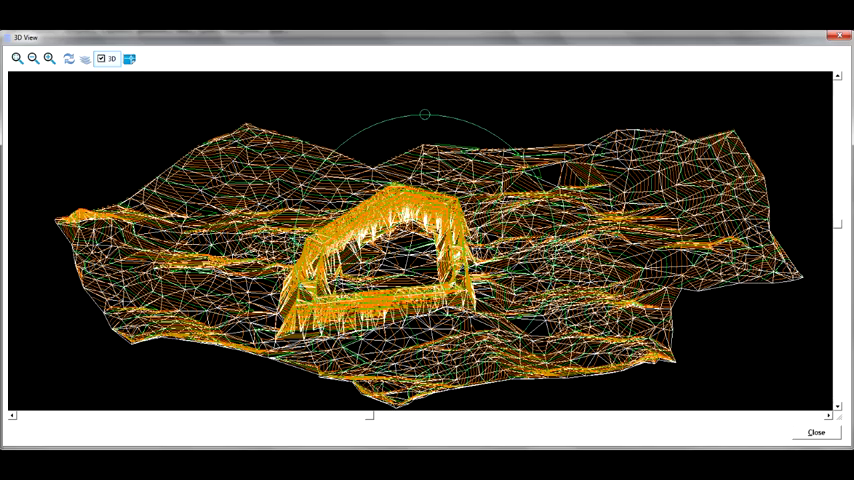